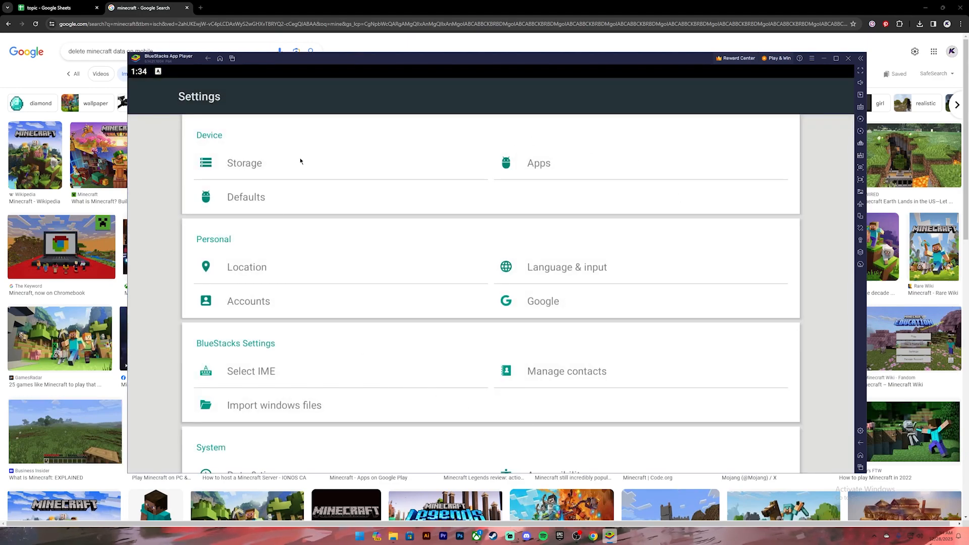
# Show the Apps storage list with Minecraft Trial and Minecraft sizes.
pyautogui.click(243, 163)
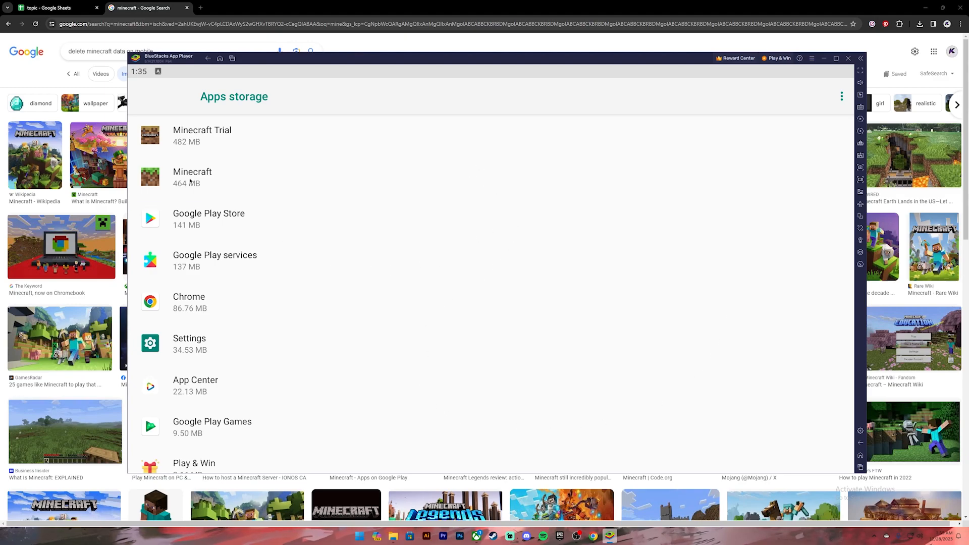
# Clear Minecraft's storage and confirm deletion, leaving user data and cache at 0 B.
pyautogui.click(192, 177)
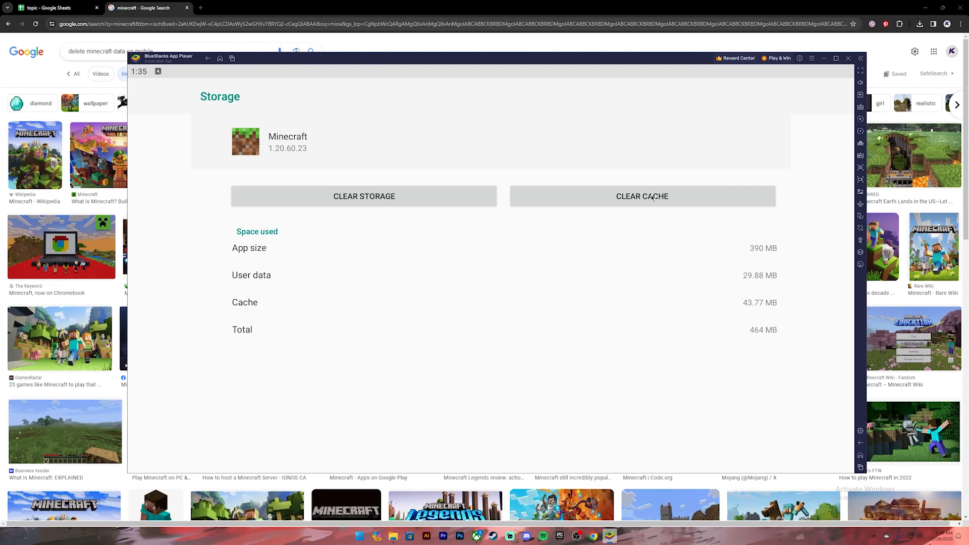
pyautogui.moveTo(434, 221)
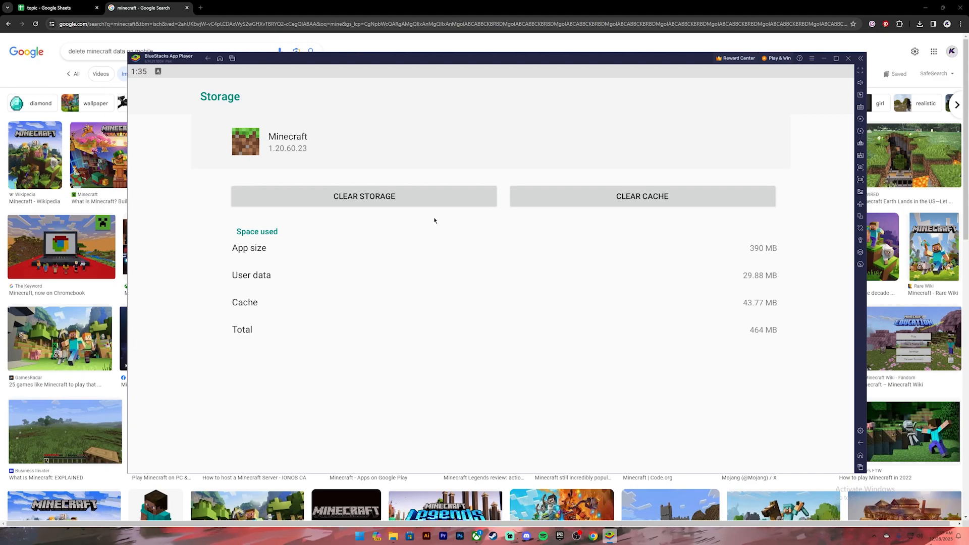
pyautogui.moveTo(355, 198)
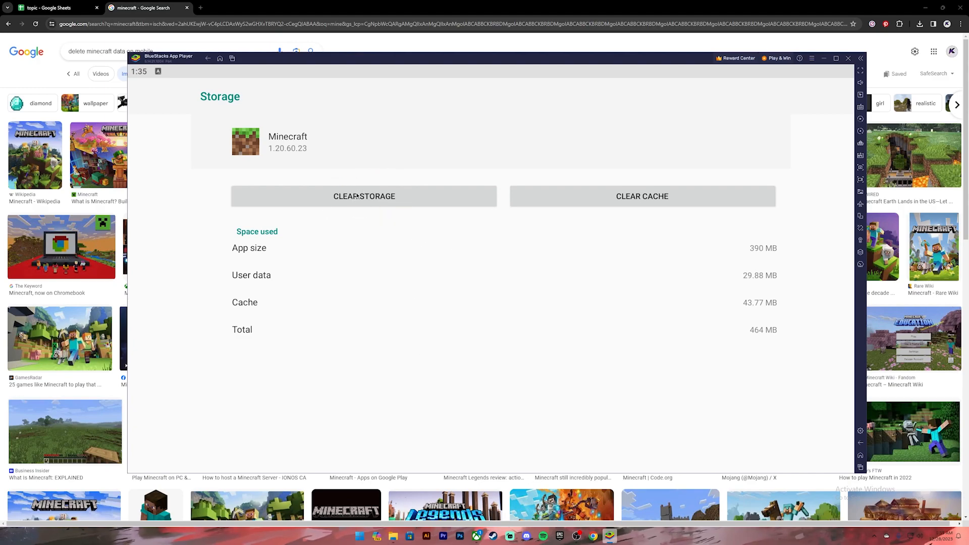
pyautogui.click(364, 196)
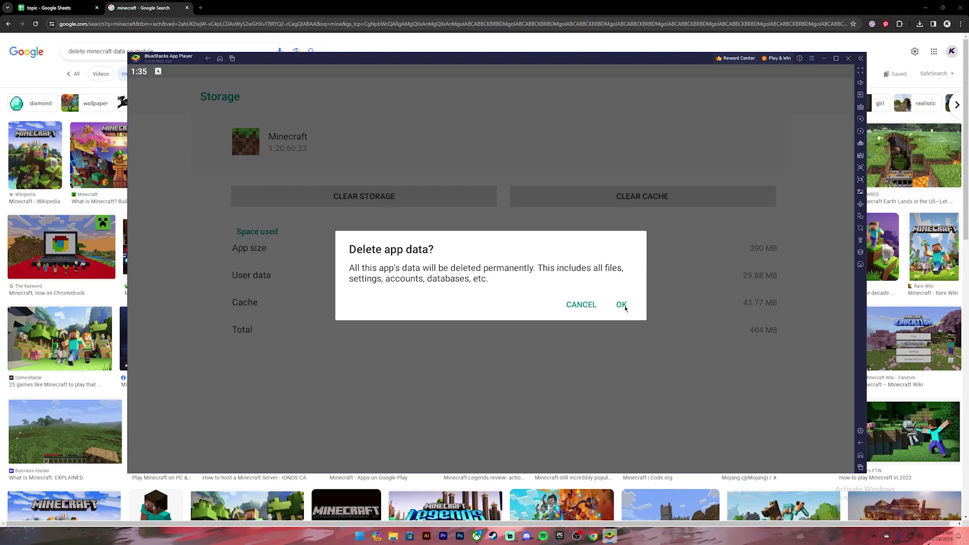
pyautogui.click(622, 305)
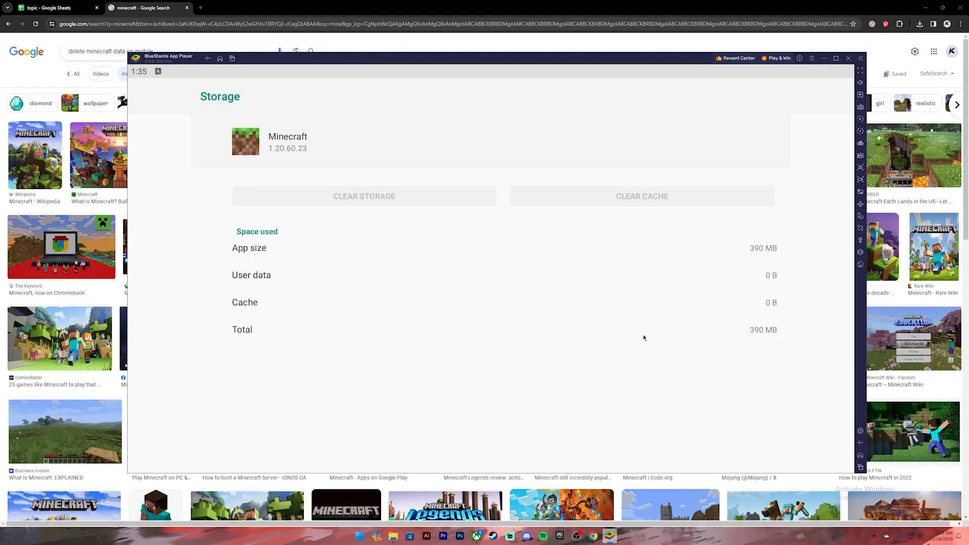
pyautogui.click(219, 58)
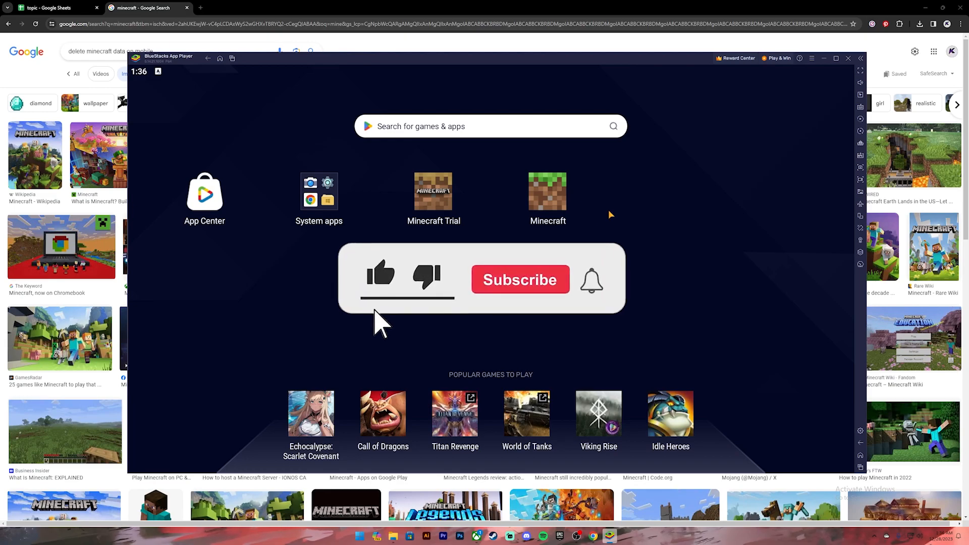
pyautogui.click(521, 280)
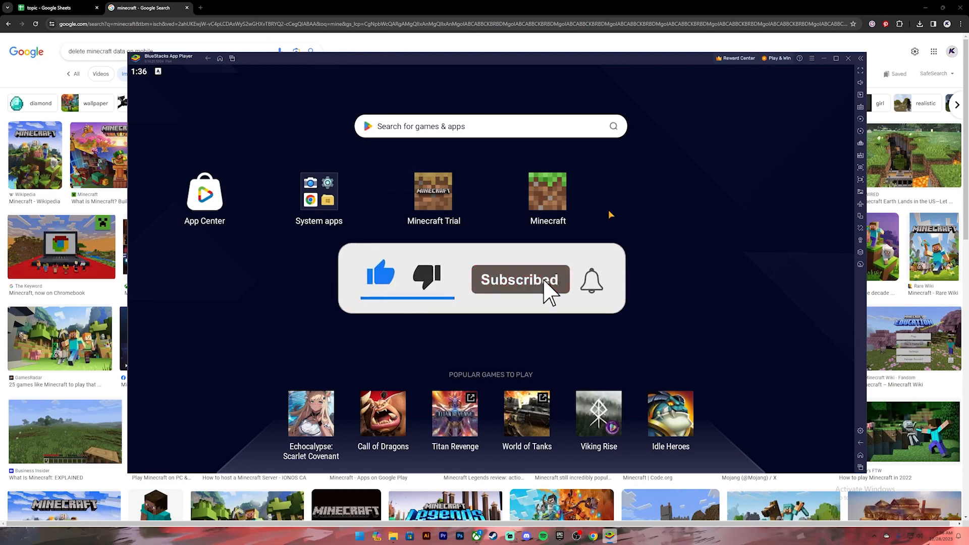